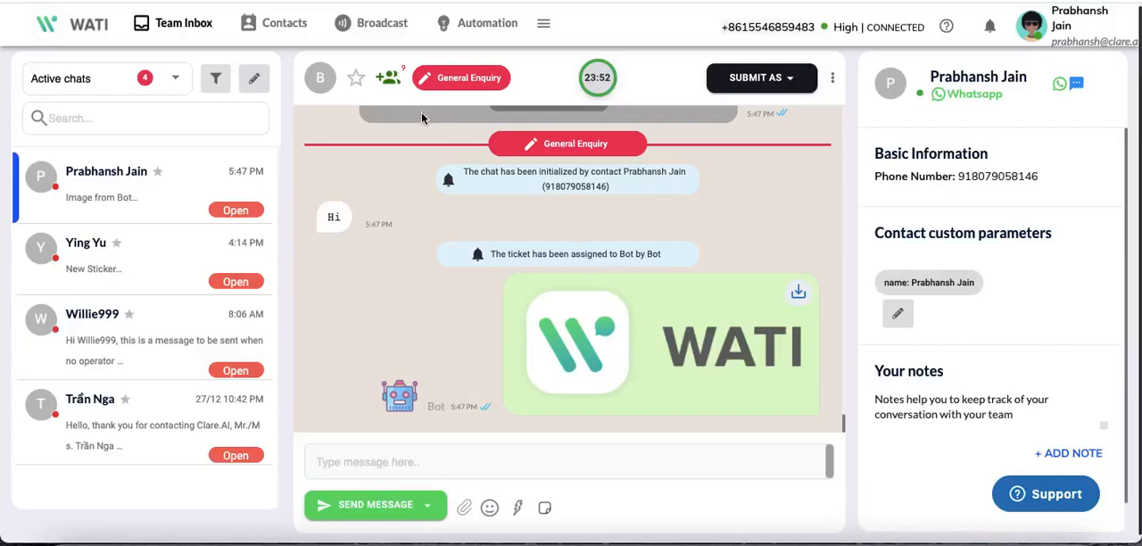
pyautogui.moveTo(413, 236)
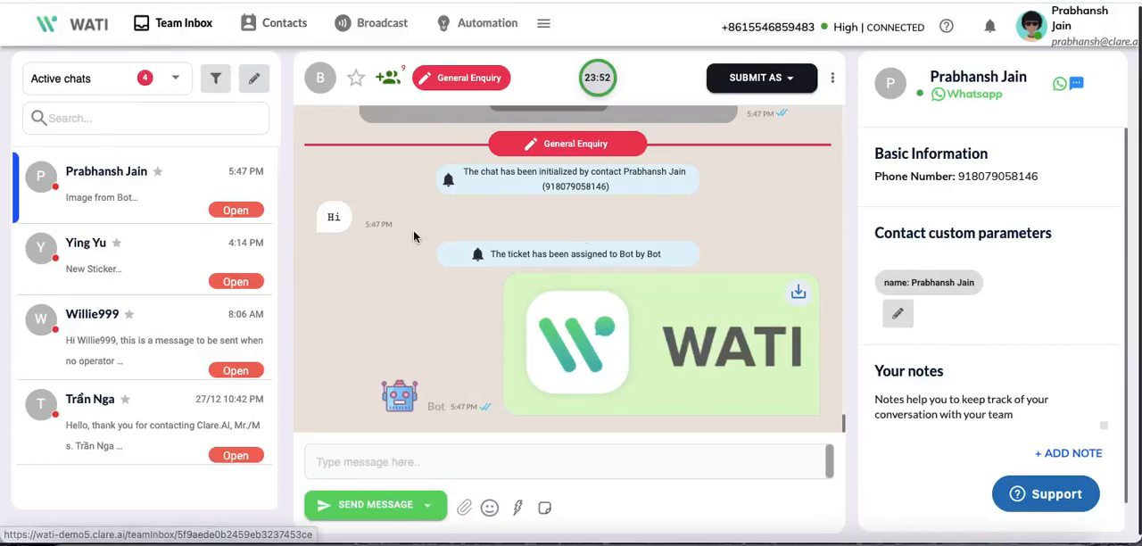
# Show the Stickers collection of Reply Material under Automation.
pyautogui.click(485, 21)
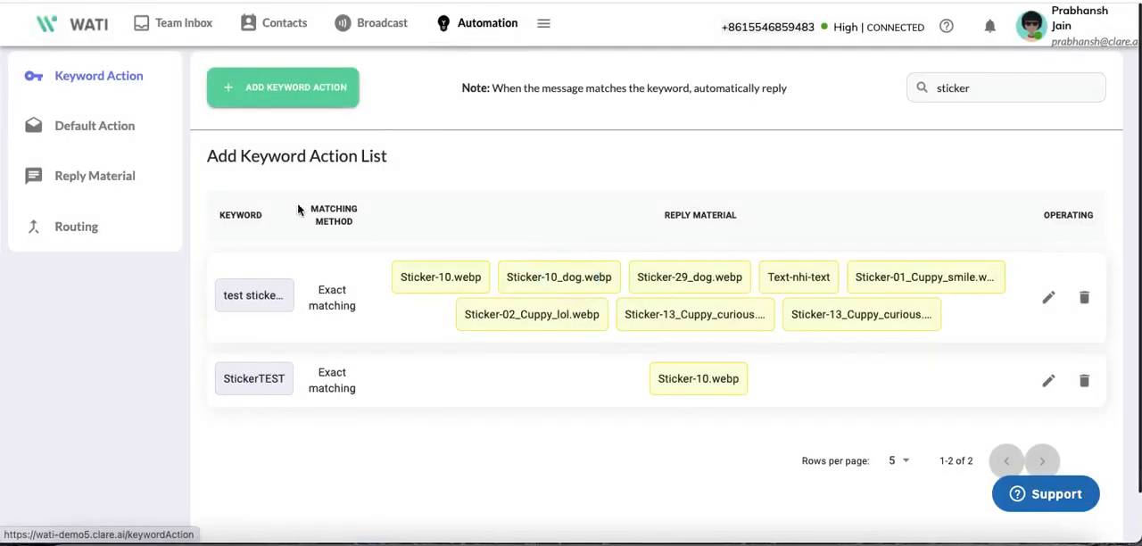
pyautogui.click(94, 175)
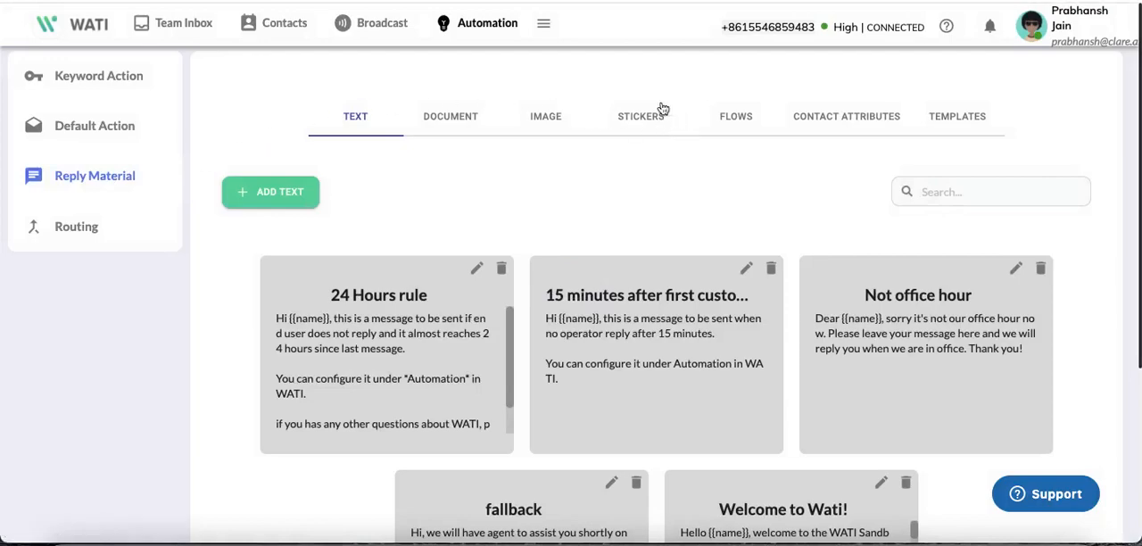
pyautogui.click(641, 116)
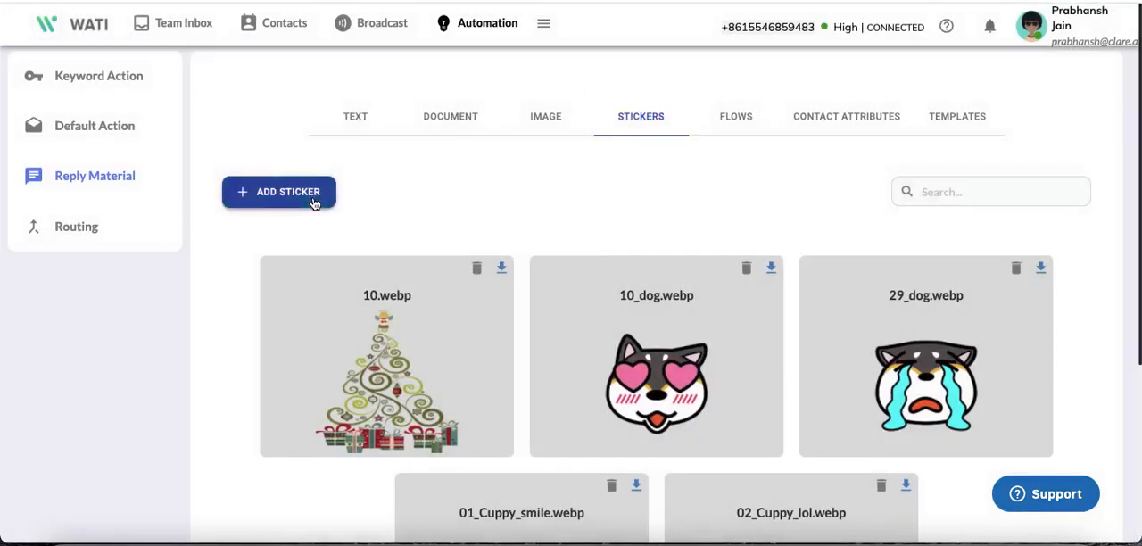
# Upload WhatsApp Sticker.webp (Christmas tree) as a new sticker reply material.
pyautogui.click(278, 191)
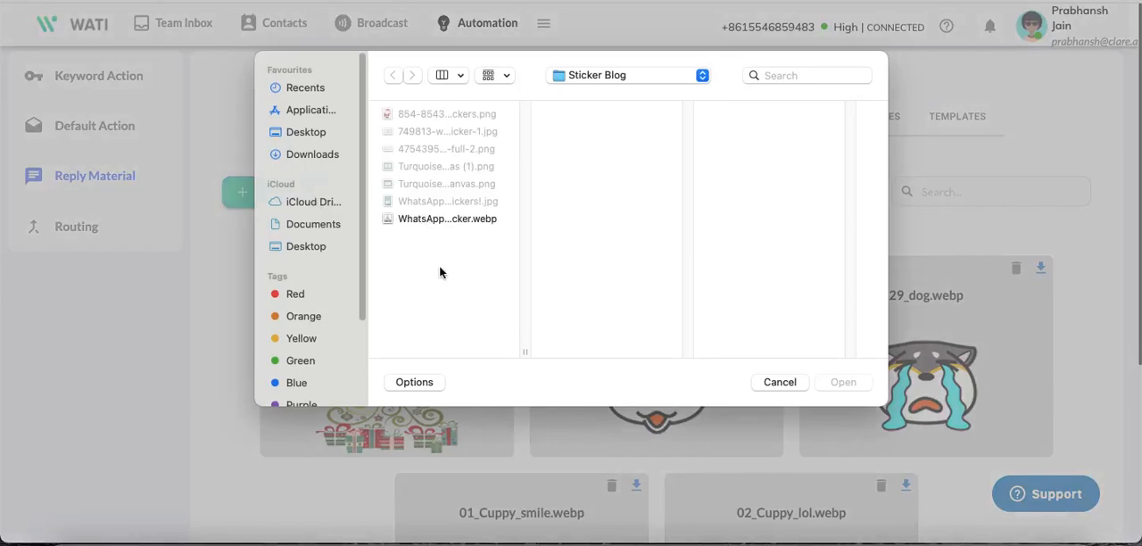
pyautogui.moveTo(539, 285)
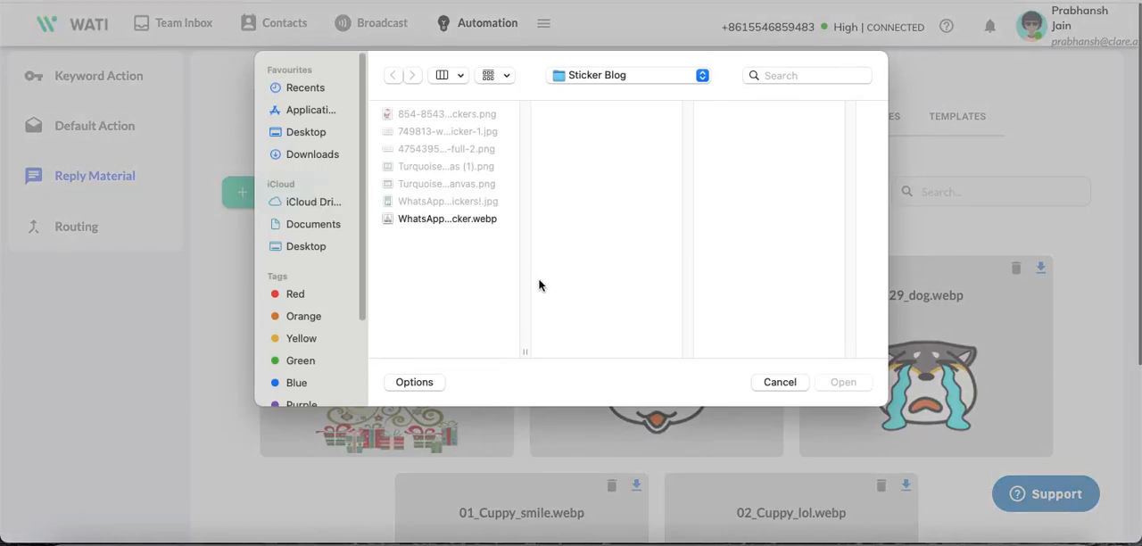
pyautogui.moveTo(480, 242)
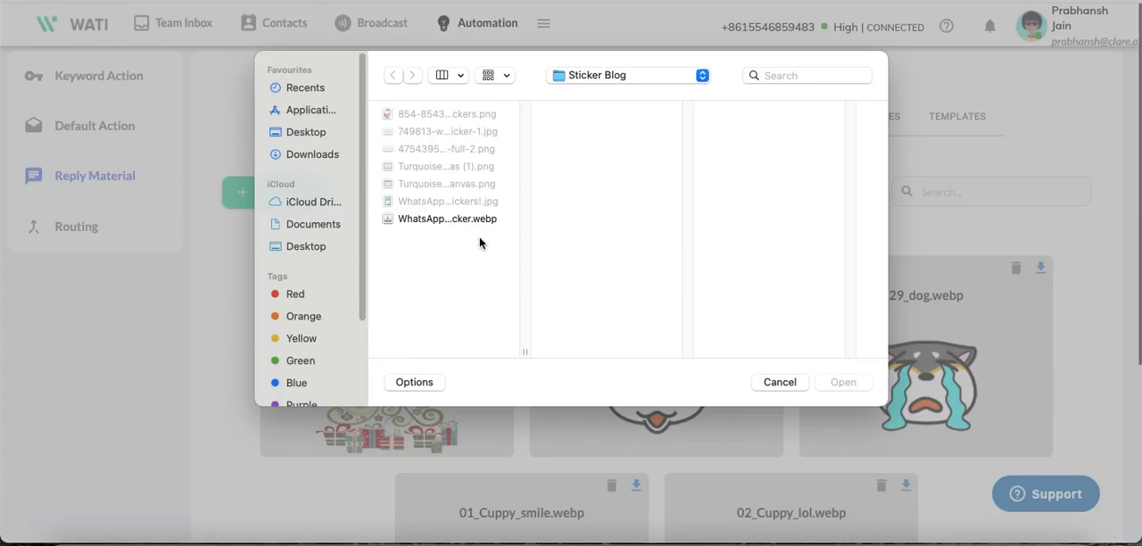
pyautogui.moveTo(424, 121)
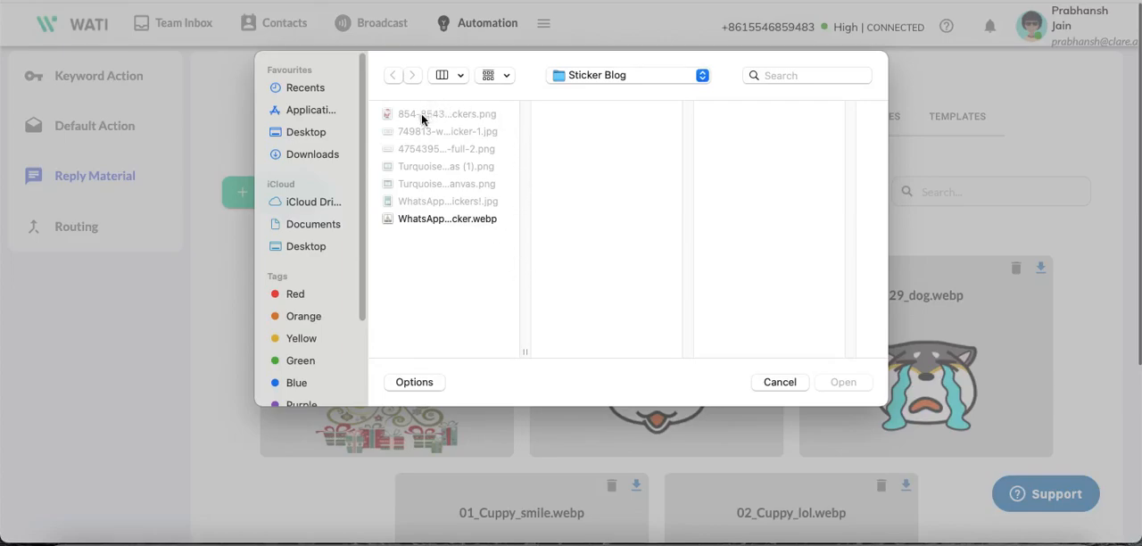
pyautogui.moveTo(467, 122)
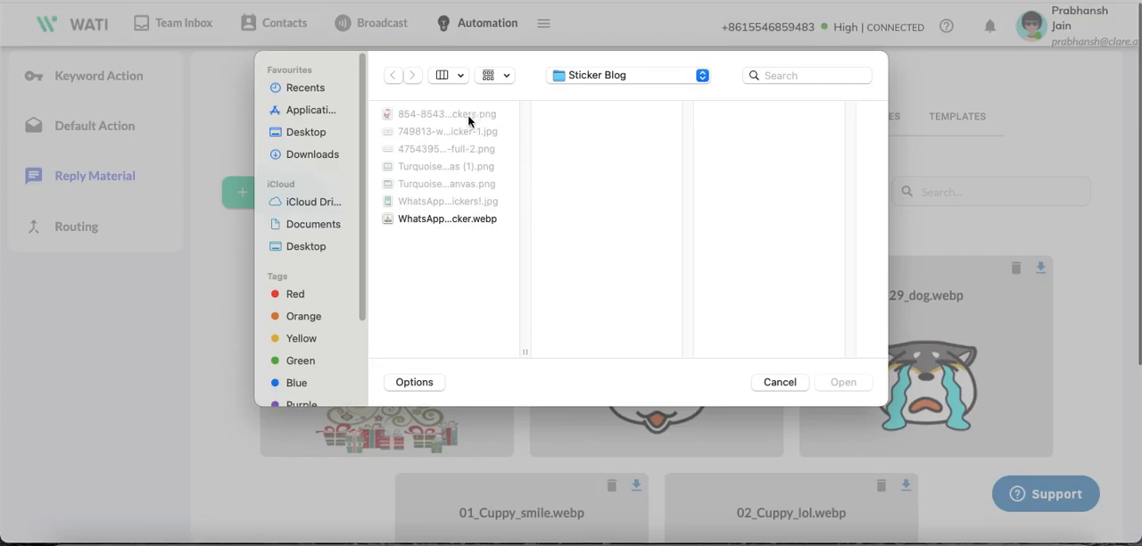
pyautogui.moveTo(612, 241)
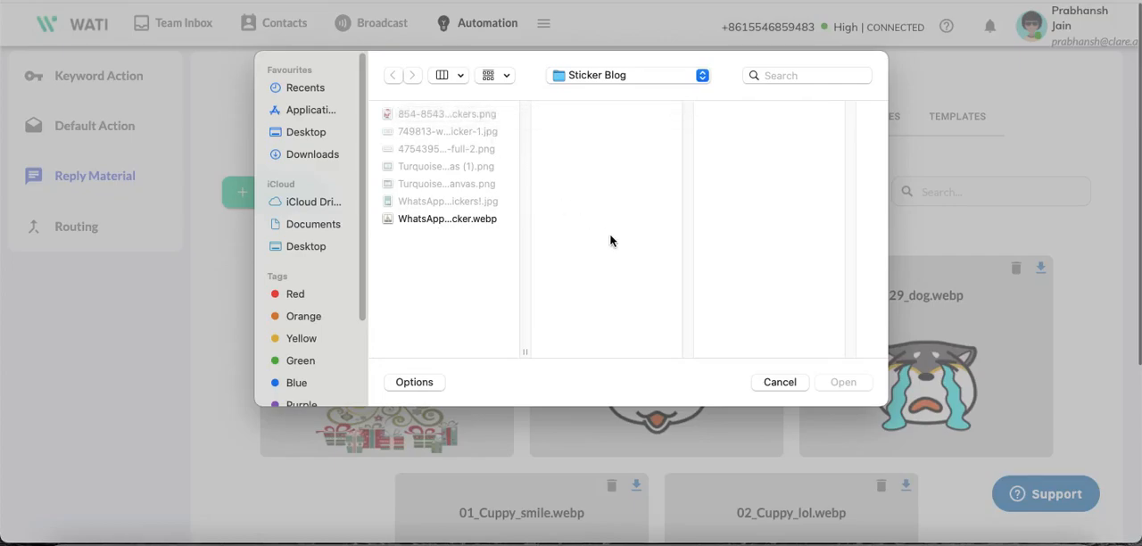
pyautogui.click(446, 217)
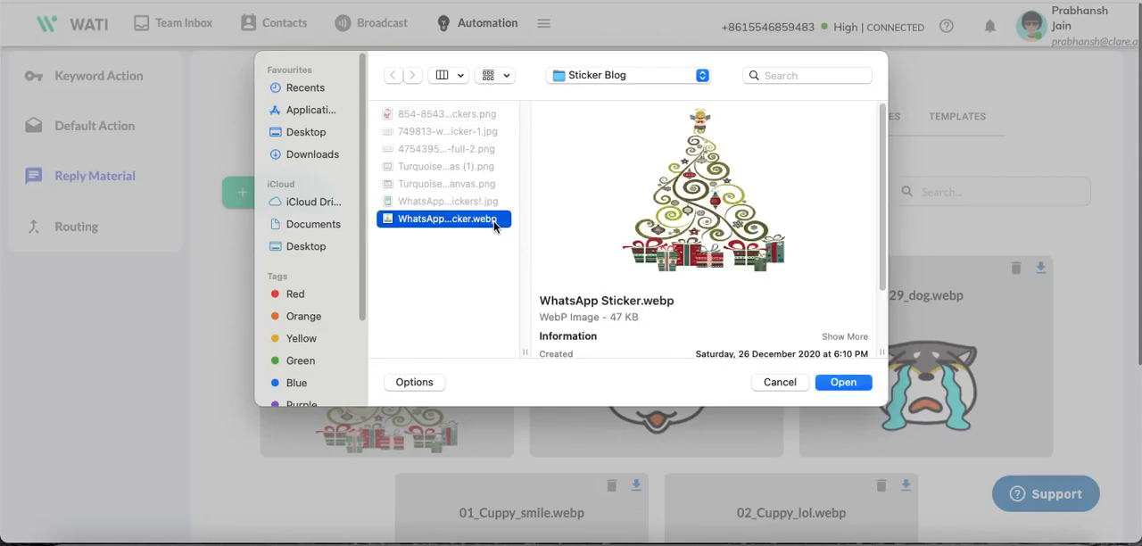
pyautogui.moveTo(660, 298)
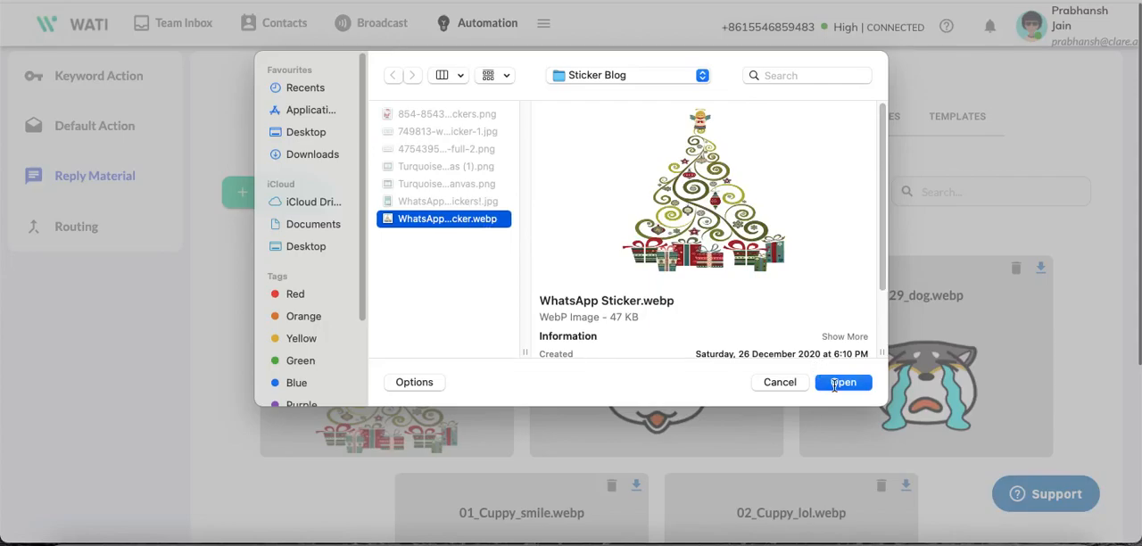
pyautogui.click(842, 382)
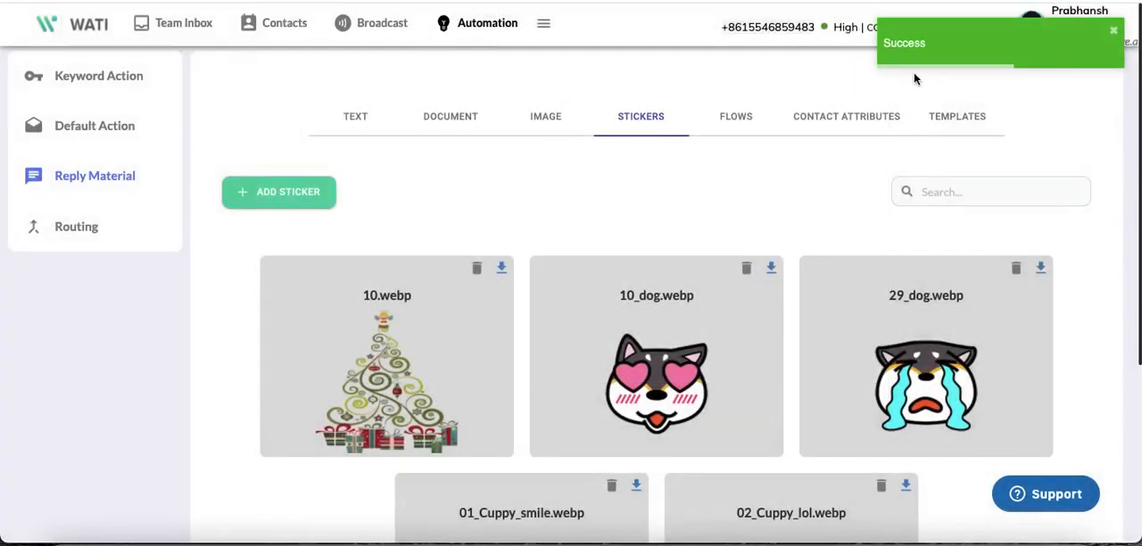
pyautogui.moveTo(321, 357)
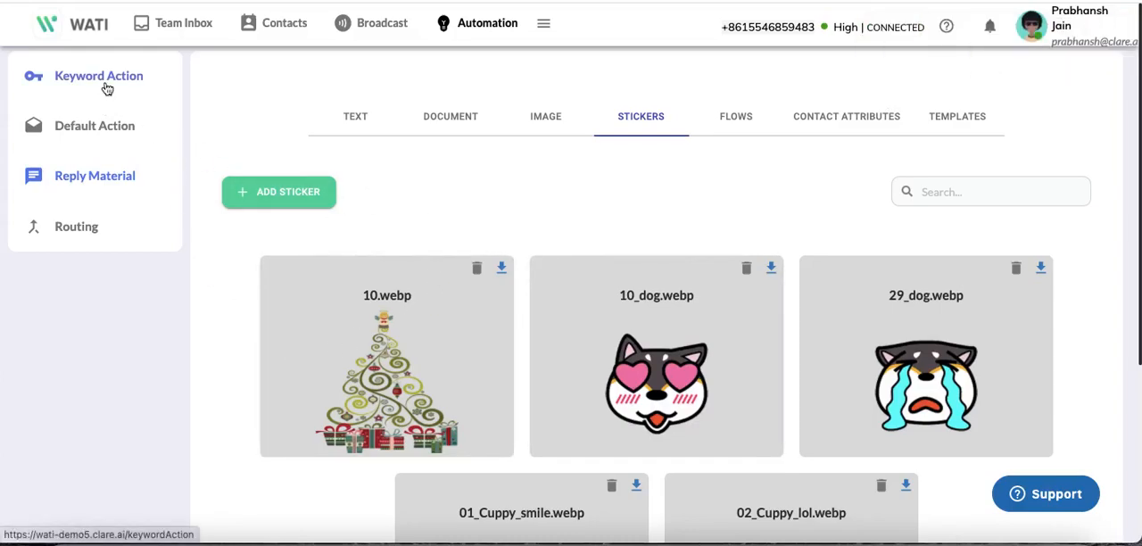
# Add a keyword action with trigger keyword 'sticker', exact matching, and proceed to reply action.
pyautogui.click(98, 75)
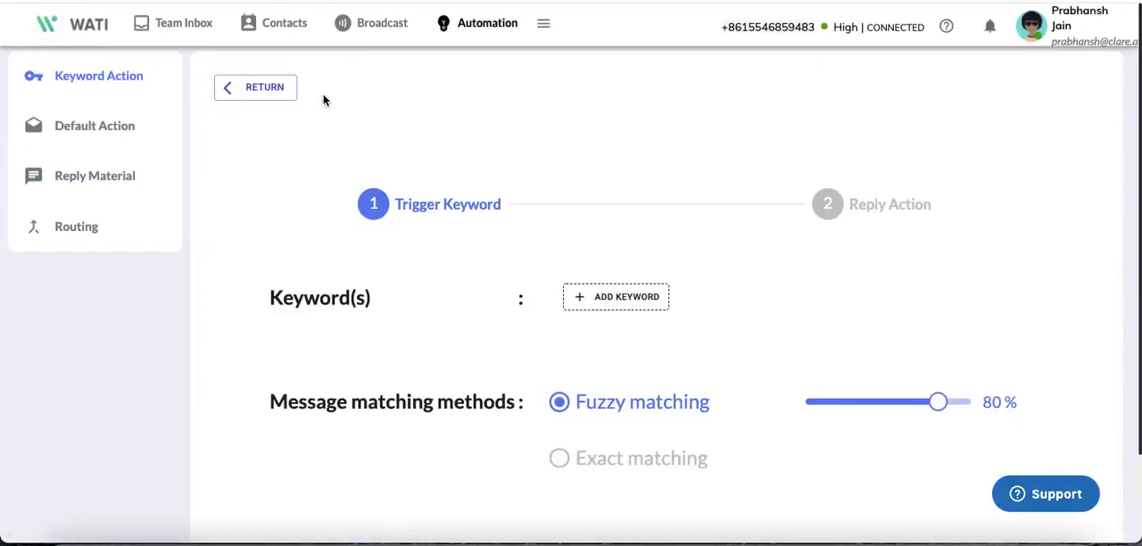
pyautogui.click(616, 296)
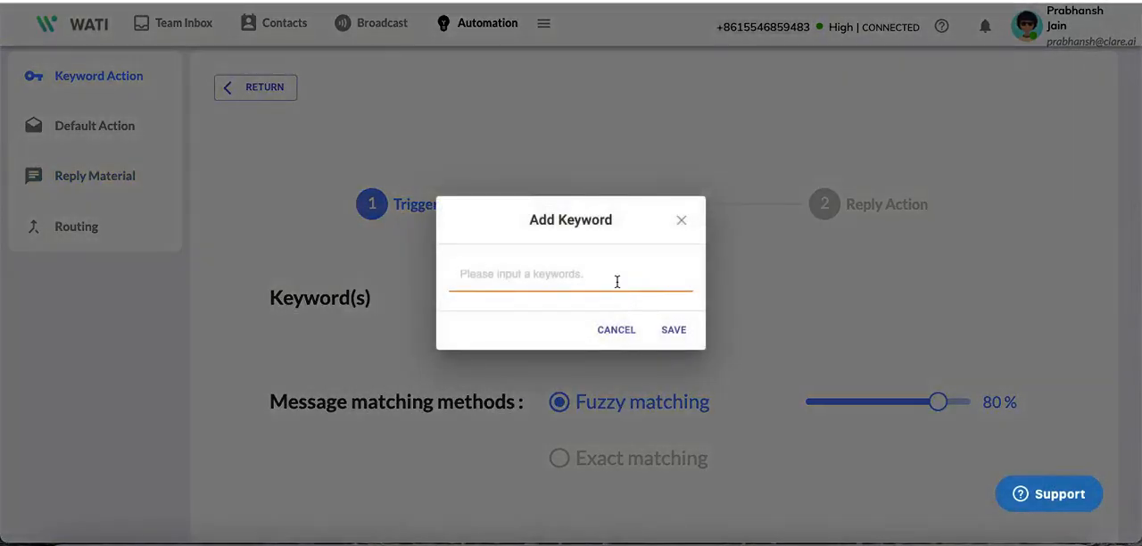
pyautogui.write('sticker')
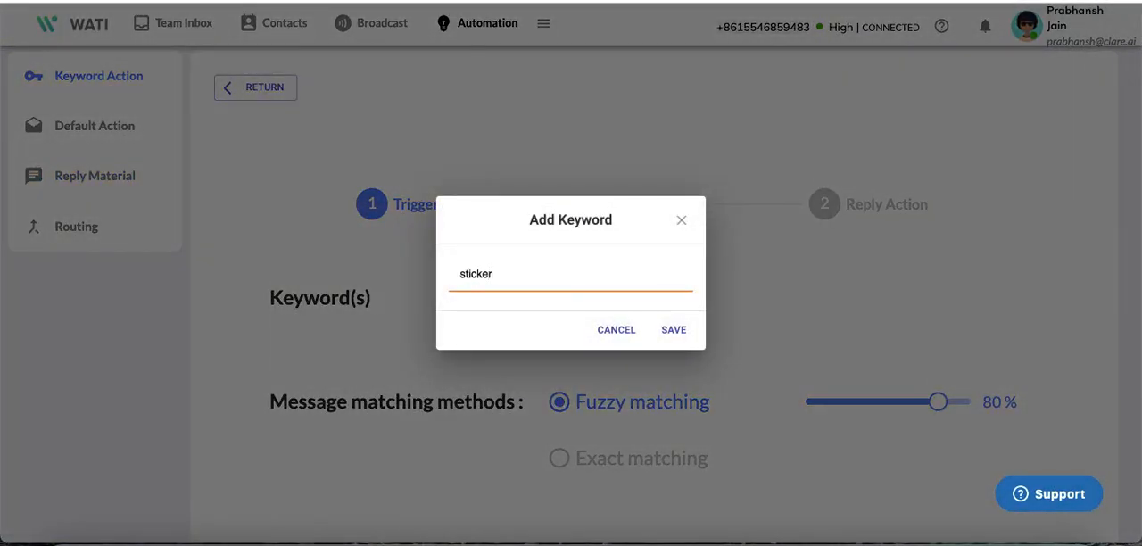
pyautogui.click(675, 329)
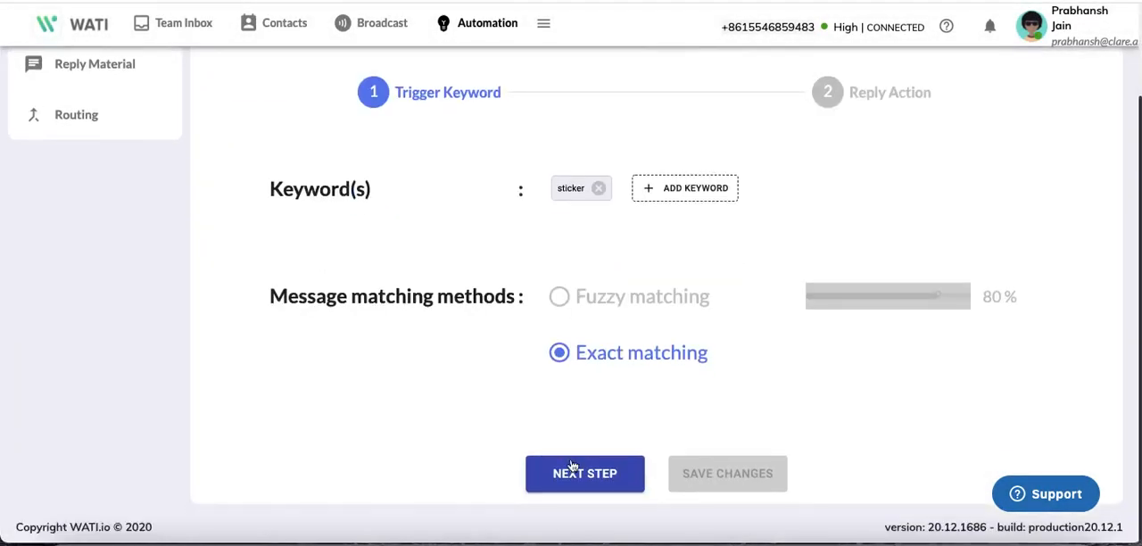
pyautogui.click(585, 472)
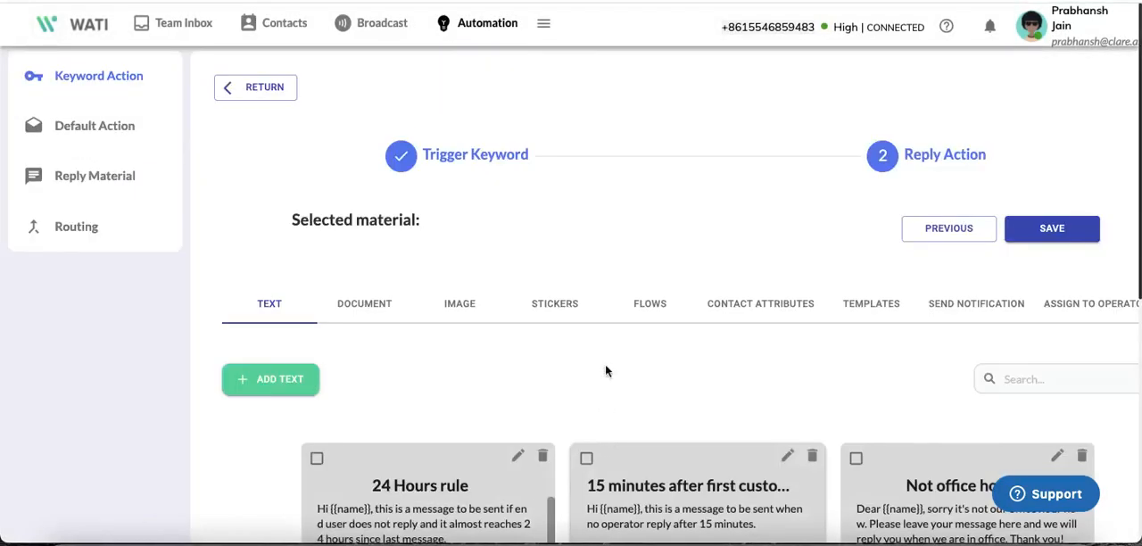
# Choose the 10.webp Christmas tree sticker as the reply and save the keyword action.
pyautogui.click(553, 303)
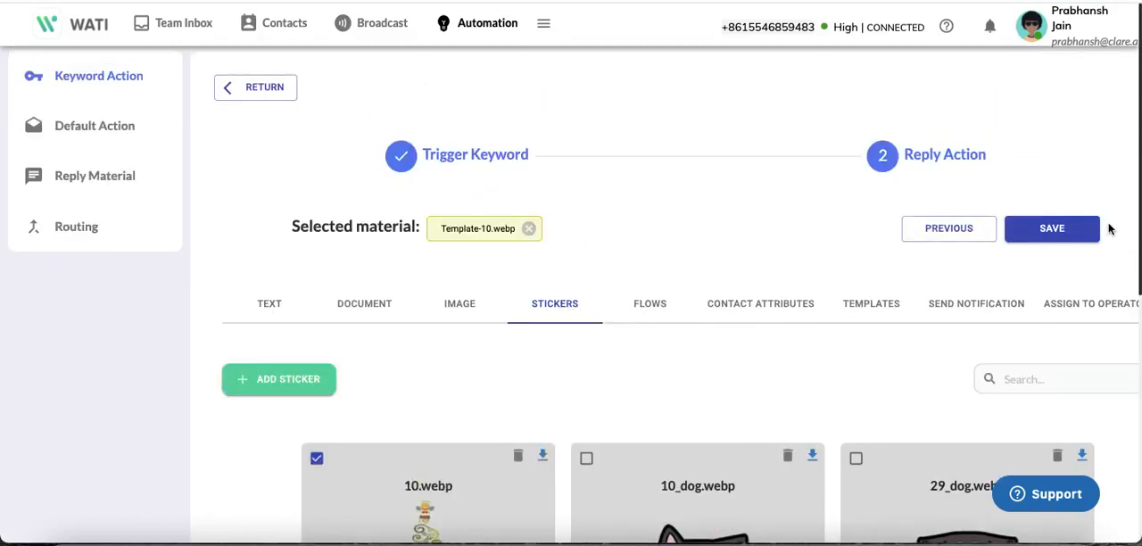
pyautogui.click(1053, 228)
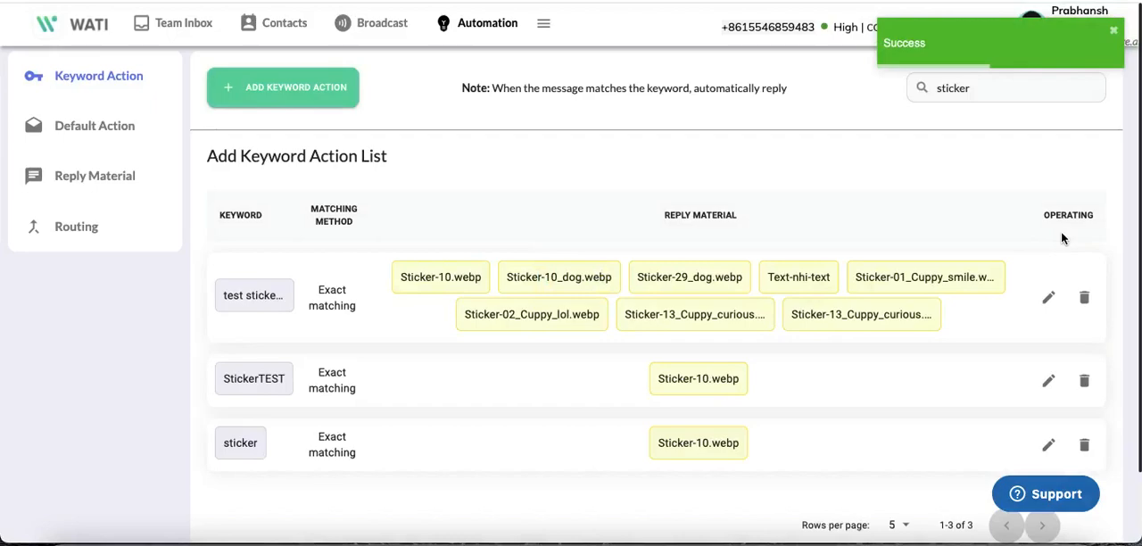
pyautogui.moveTo(817, 199)
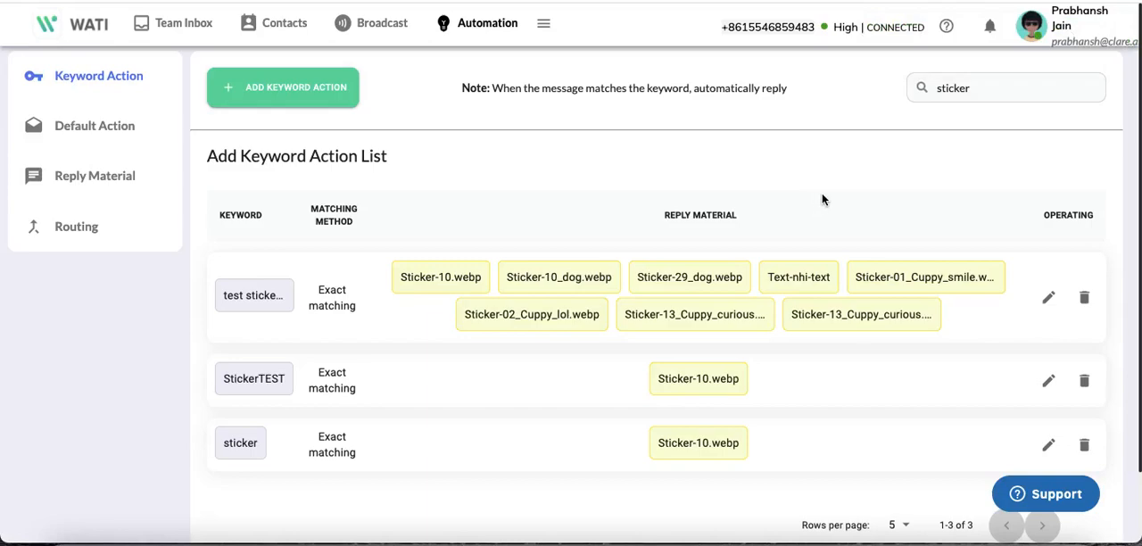
# Return to Team Inbox, where 'sticker' is answered by the bot with the tree sticker.
pyautogui.click(173, 21)
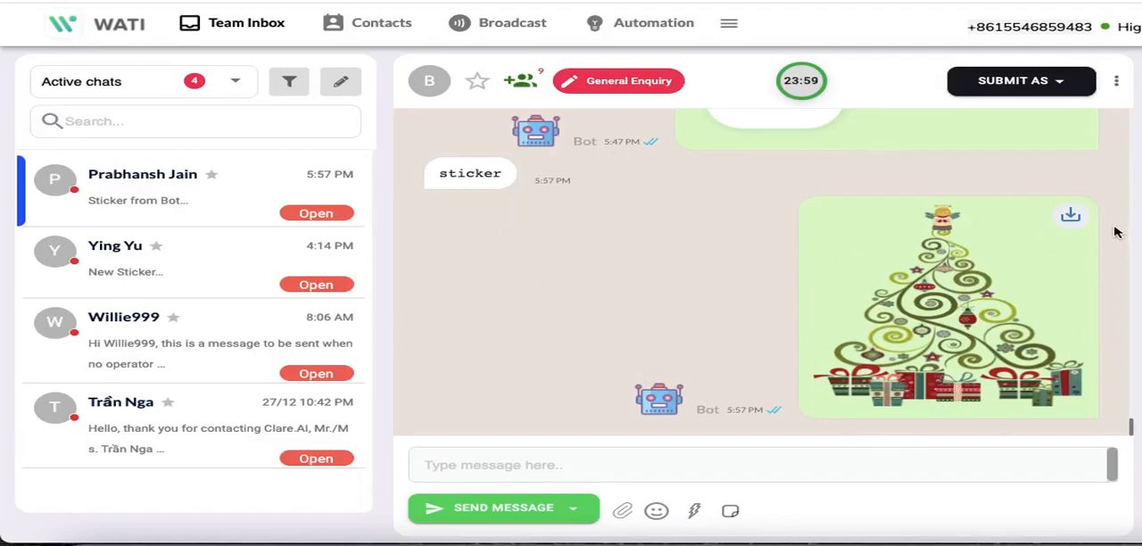
pyautogui.moveTo(460, 164)
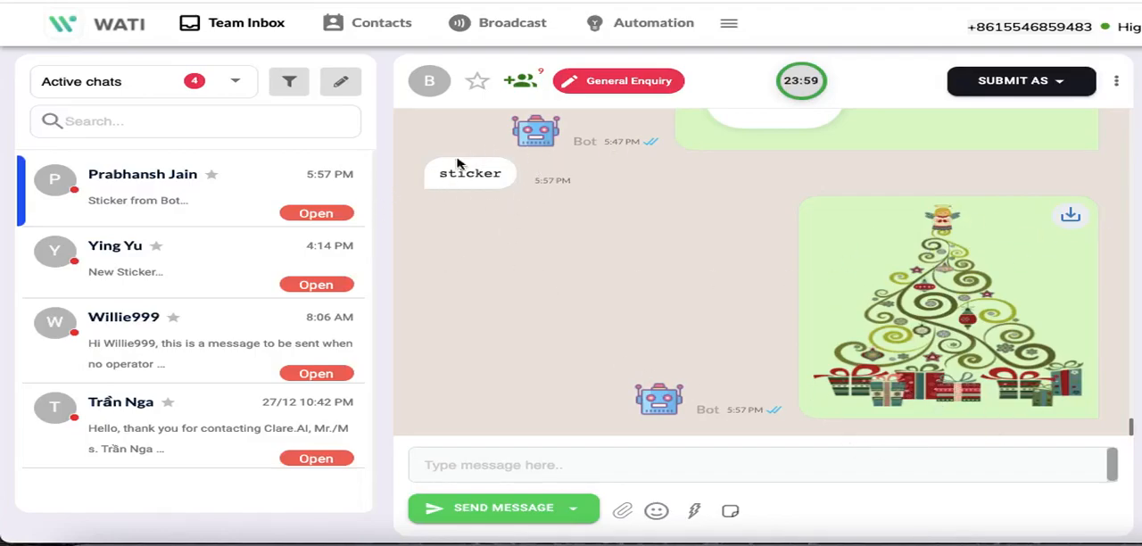
pyautogui.moveTo(710, 278)
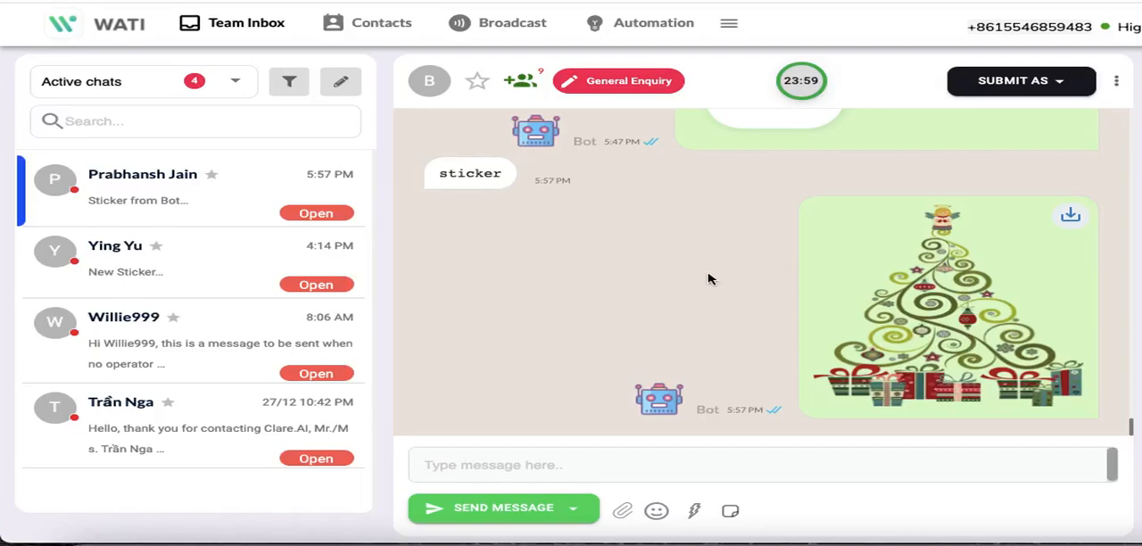